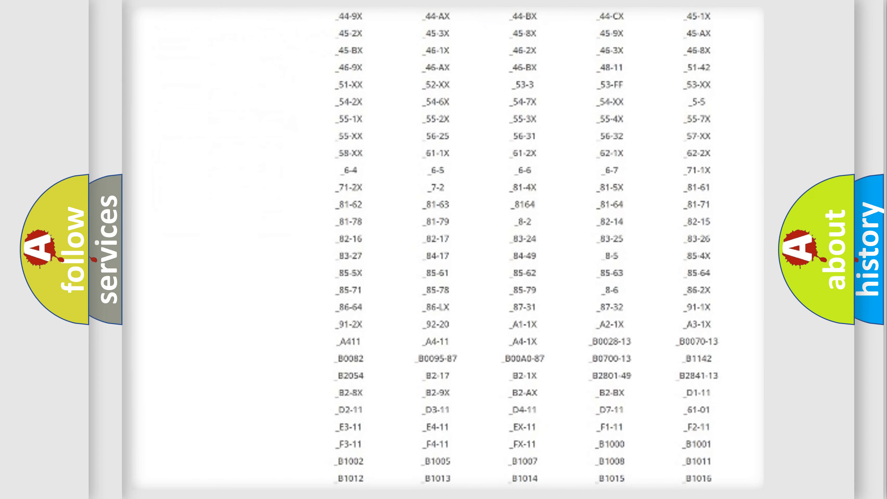
scroll("down", 3)
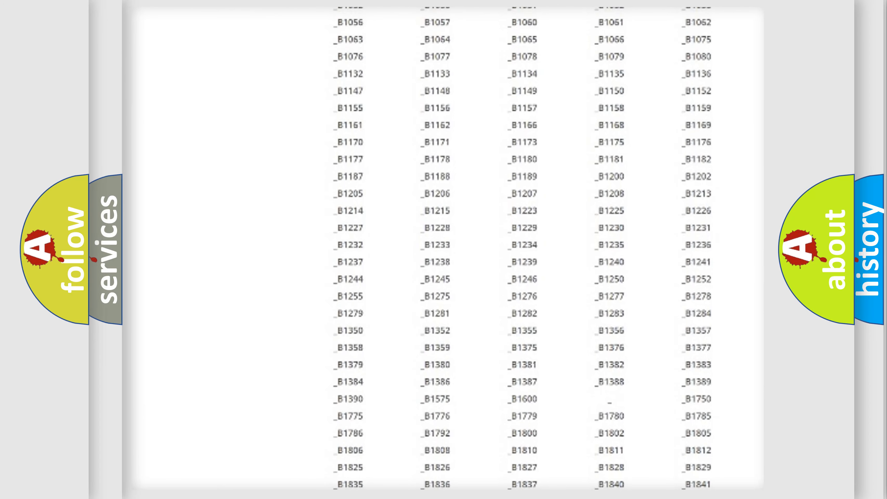